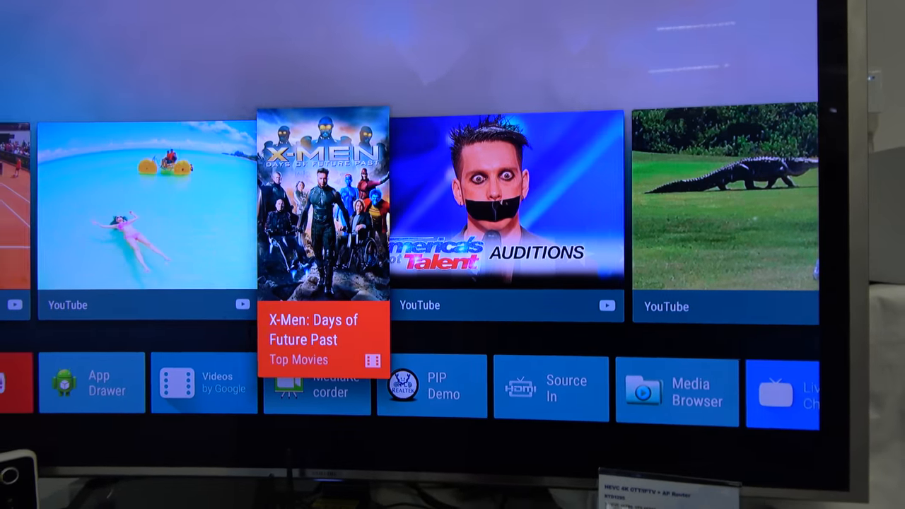
Launch Settings from the launcher home row.
left_click(323, 206)
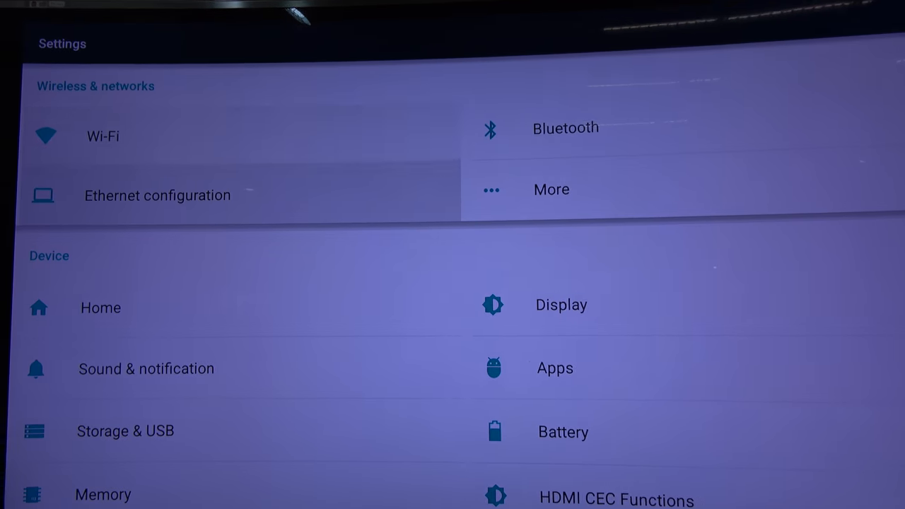
Scroll to the System section and open About phone, showing Realtek Kylin 32-bit TV on Android 6.0.1.
scroll("down", 3)
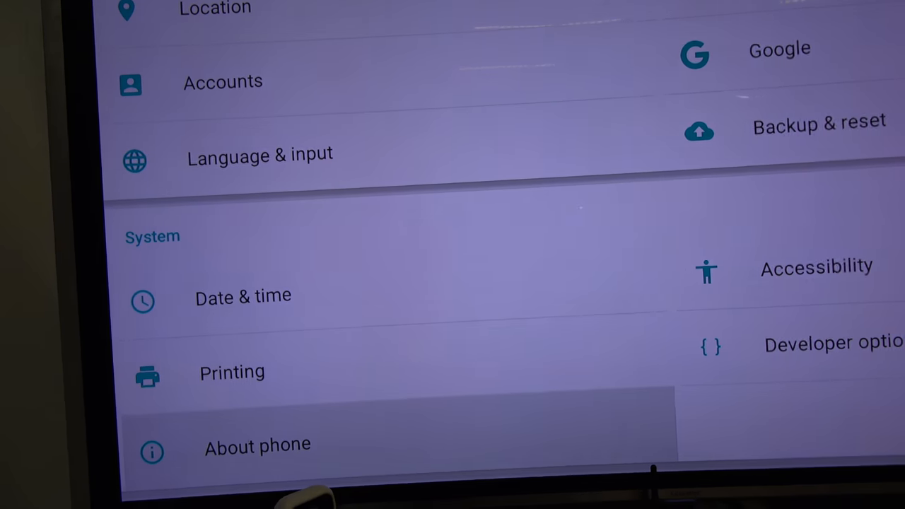
left_click(257, 447)
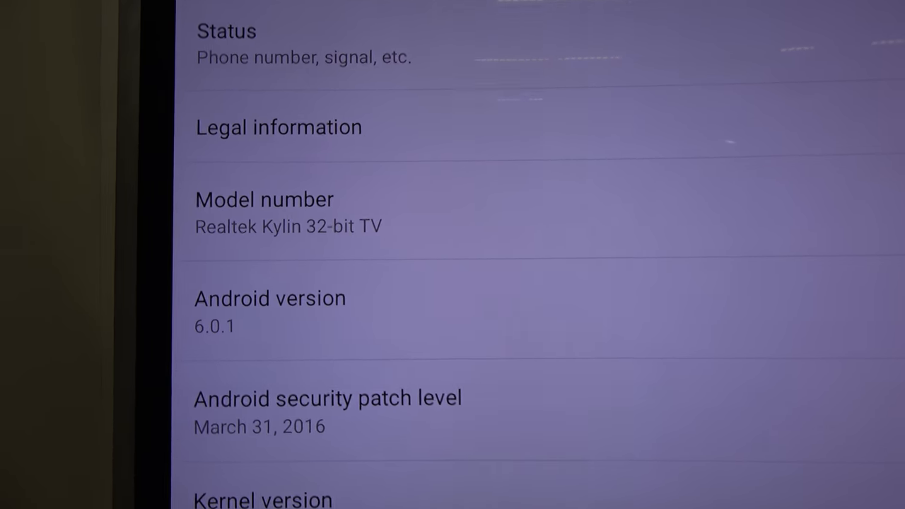